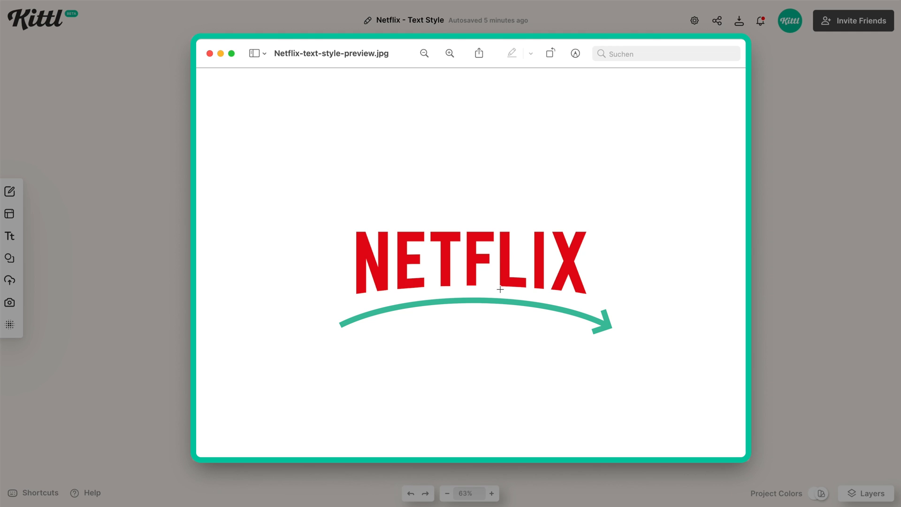
{"action": "mouse_move", "coordinate": [549, 289]}
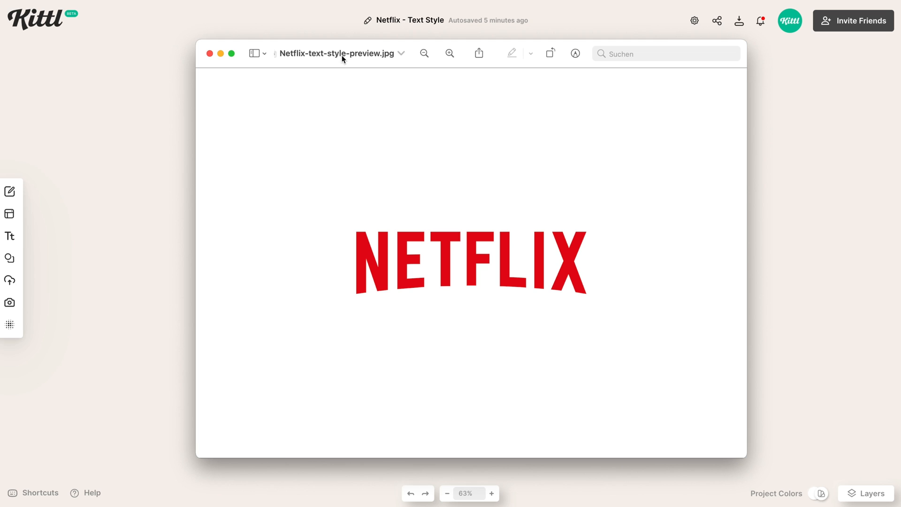
Close the Netflix-text-style-preview.jpg reference image to reveal the blank Kittl canvas
{"action": "left_click", "coordinate": [210, 53]}
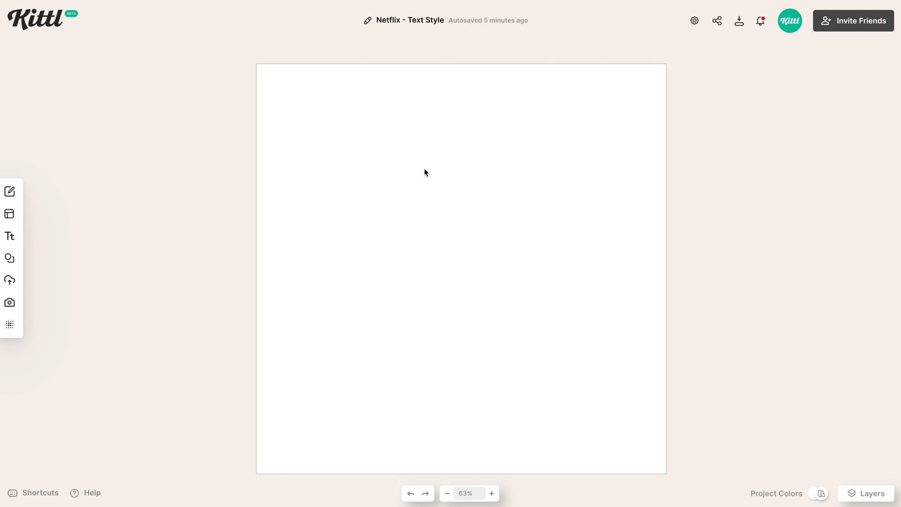
Add a headline and type NETFLIX in large black lettering at the canvas centre
{"action": "left_click", "coordinate": [9, 236]}
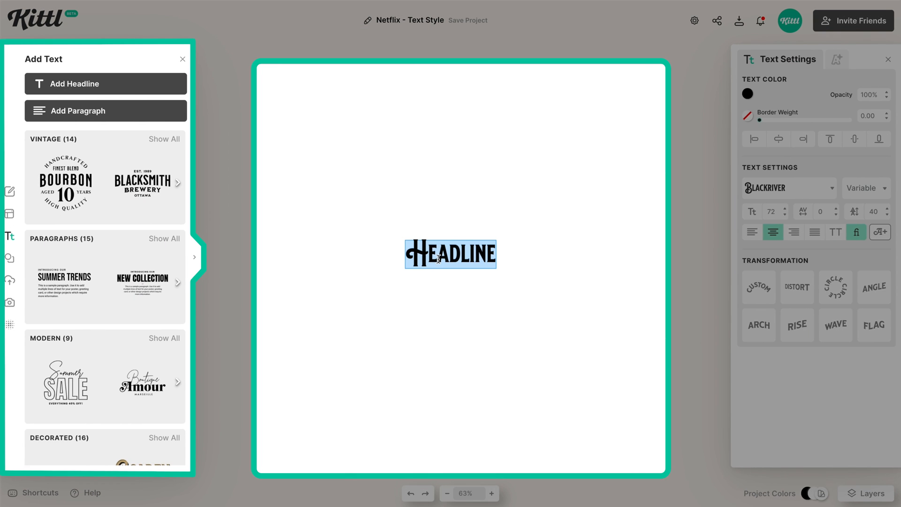
{"action": "type", "text": "NETFLIX"}
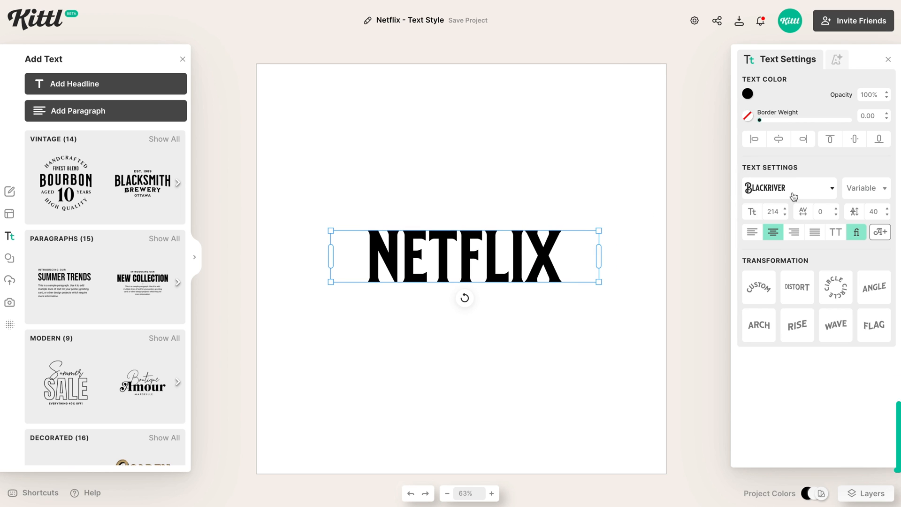
Change the NETFLIX headline's typeface to Bebas Neue
{"action": "left_click", "coordinate": [783, 188]}
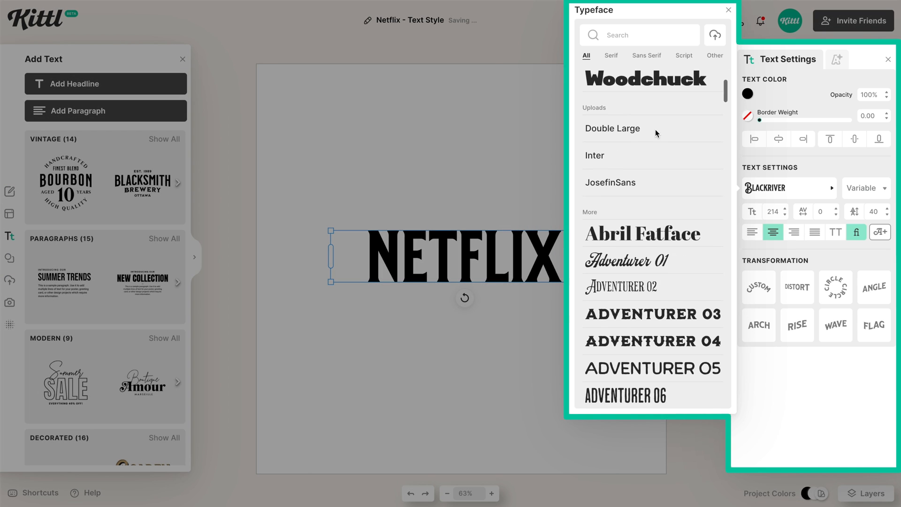
{"action": "scroll", "scroll_direction": "down", "scroll_amount": 3}
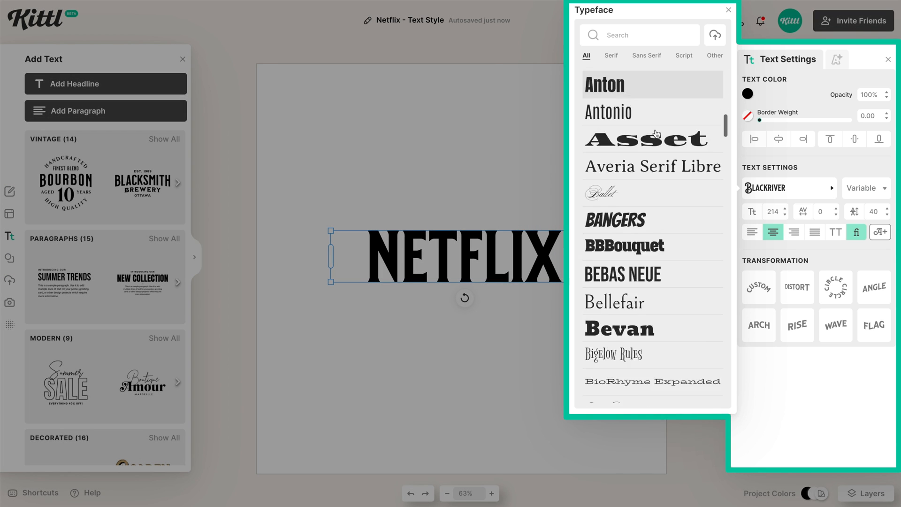
{"action": "scroll", "scroll_direction": "down", "scroll_amount": 3}
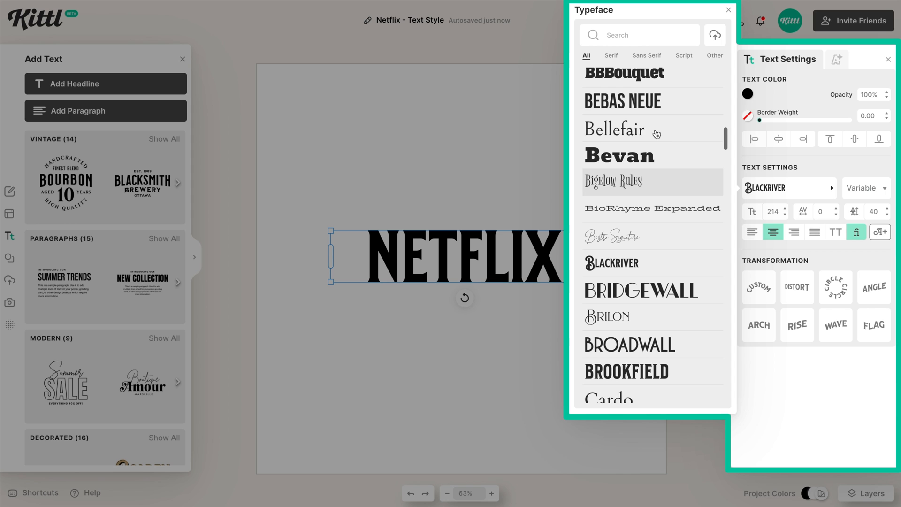
{"action": "scroll", "scroll_direction": "down", "scroll_amount": 3}
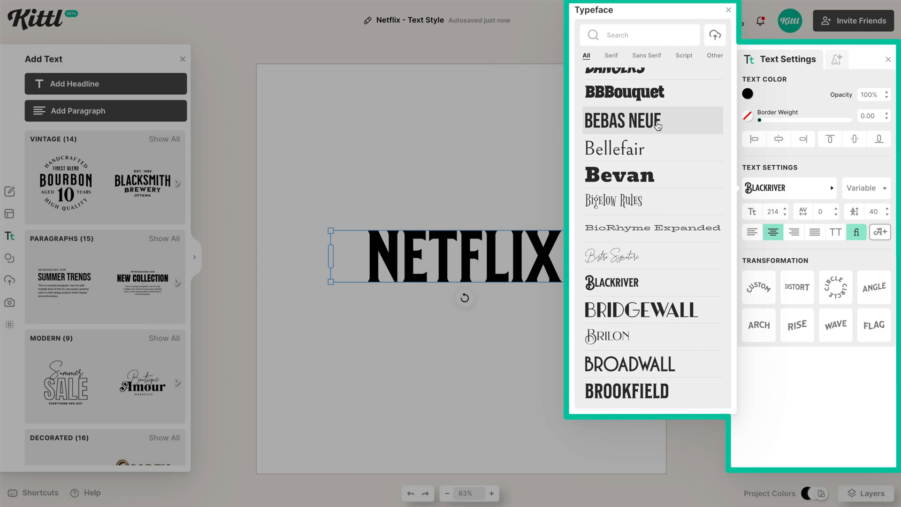
{"action": "left_click", "coordinate": [622, 121]}
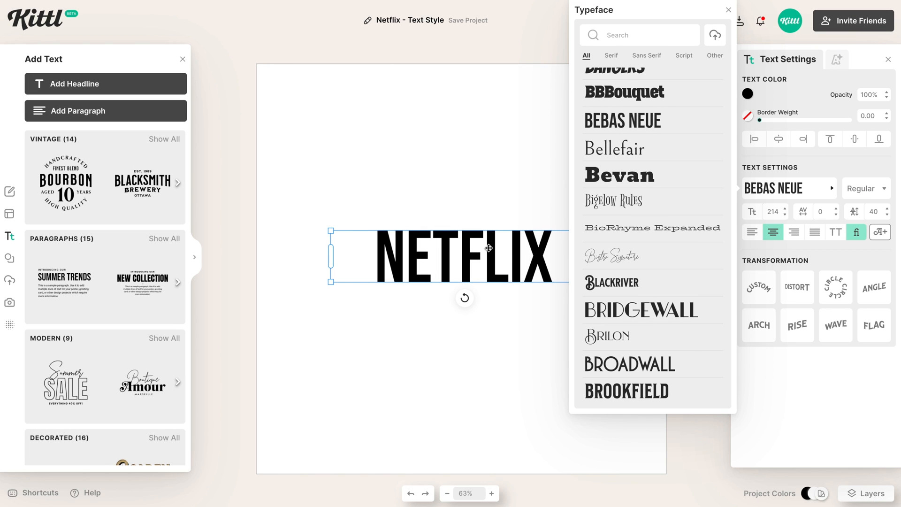
{"action": "left_click", "coordinate": [728, 10]}
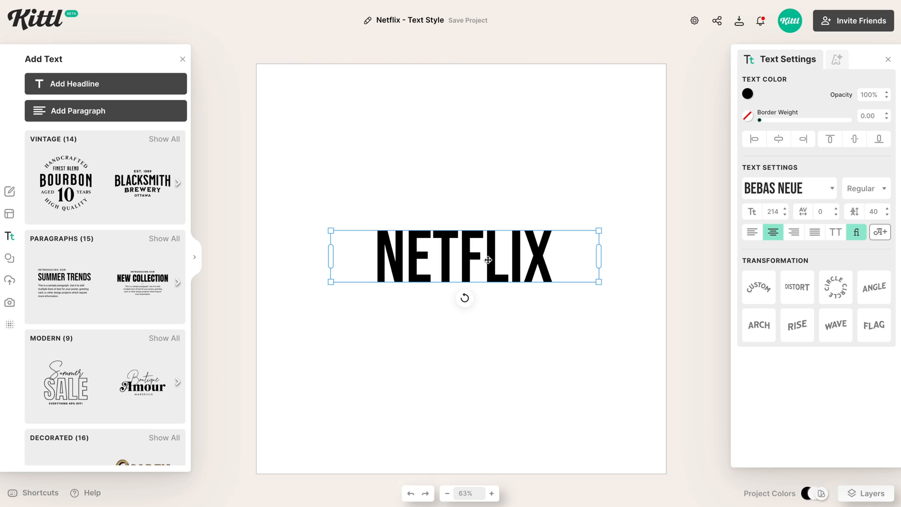
{"action": "mouse_move", "coordinate": [616, 258]}
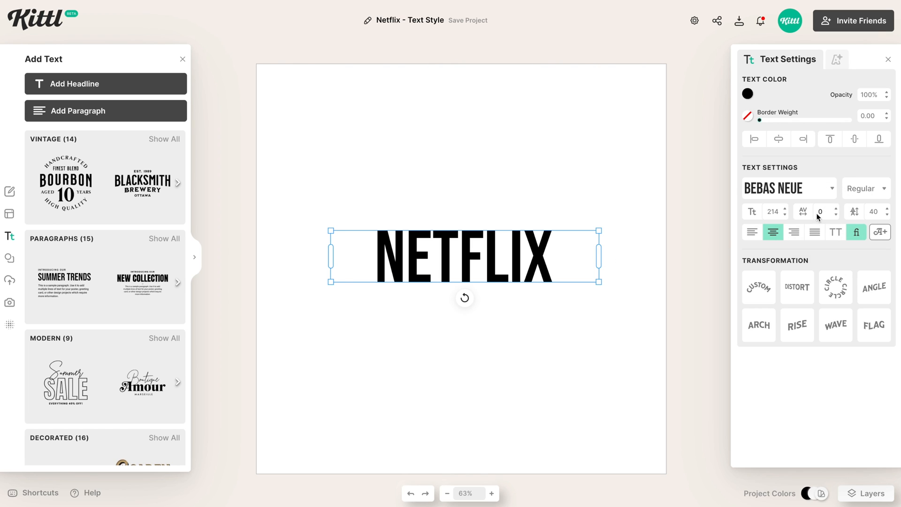
Widen the headline's letter spacing to 30
{"action": "left_click", "coordinate": [821, 211]}
{"action": "type", "text": "30"}
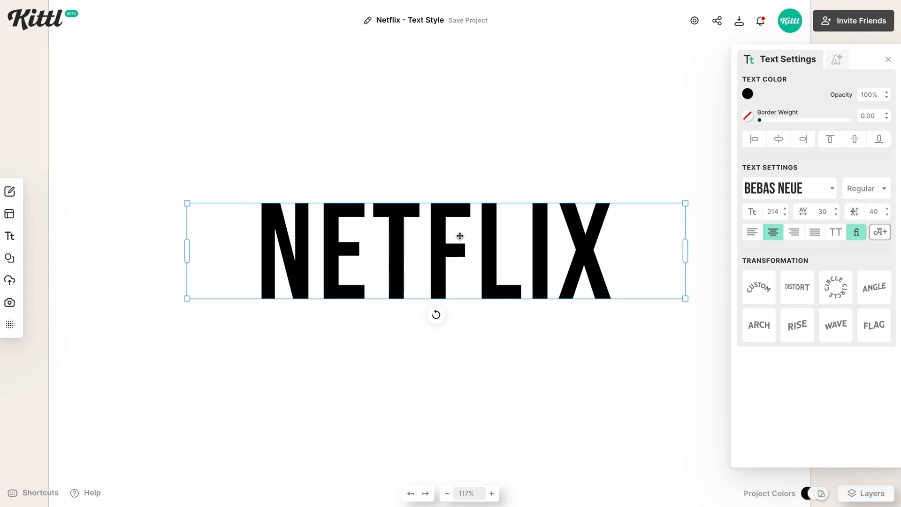
{"action": "mouse_move", "coordinate": [638, 342]}
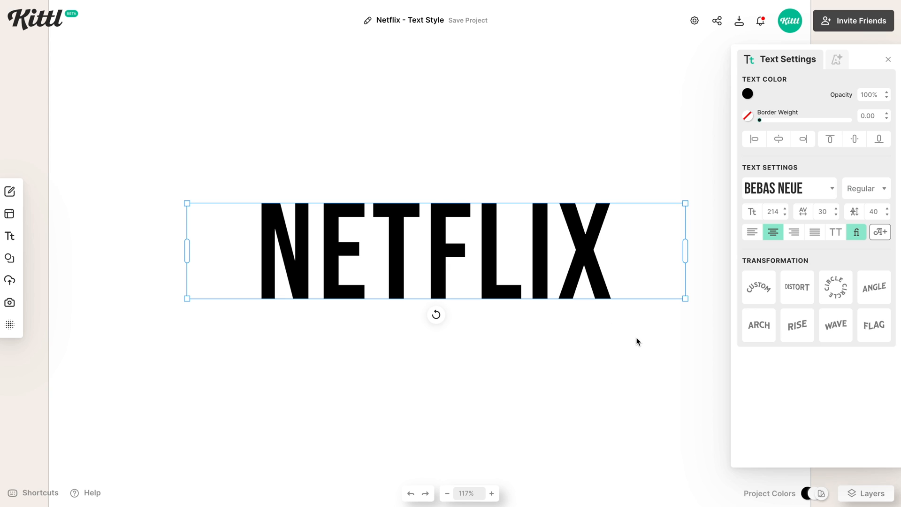
{"action": "left_click", "coordinate": [758, 286]}
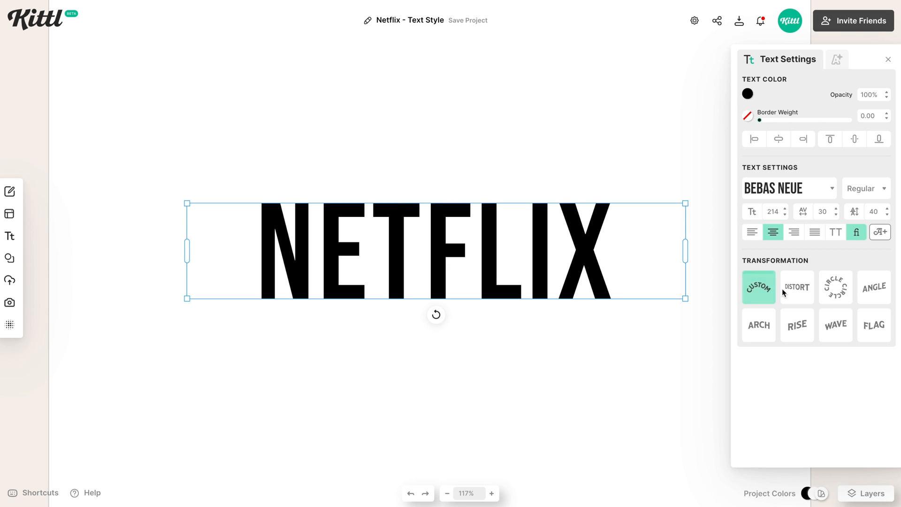
{"action": "left_click", "coordinate": [796, 286]}
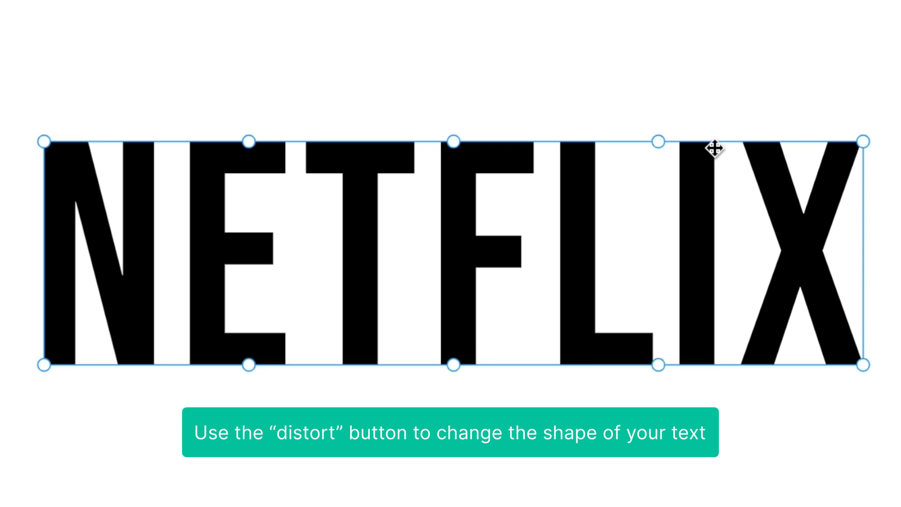
{"action": "mouse_move", "coordinate": [515, 177]}
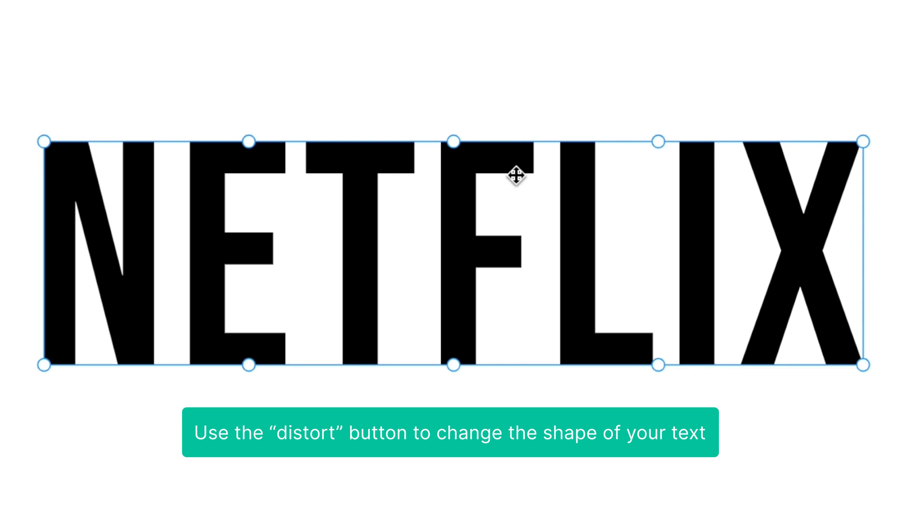
{"action": "left_click_drag", "start_coordinate": [454, 138], "coordinate": [454, 11]}
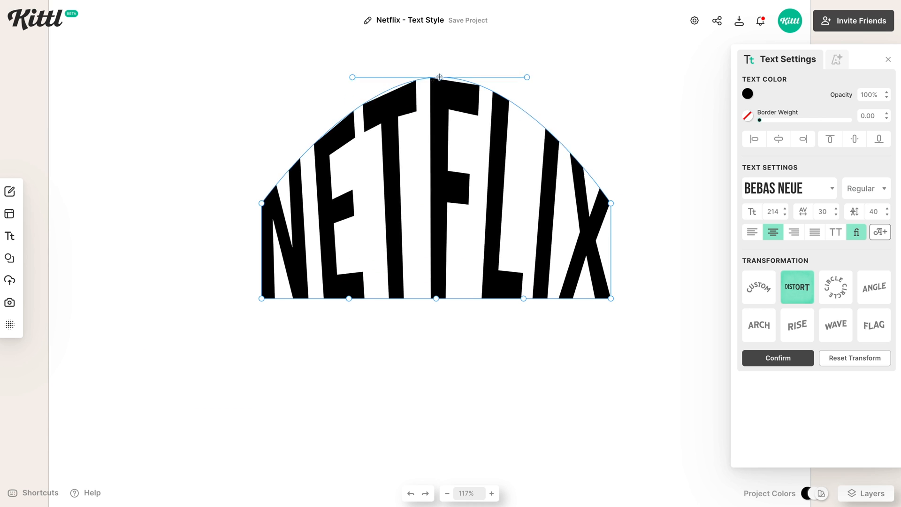
{"action": "left_click_drag", "start_coordinate": [439, 77], "coordinate": [441, 138]}
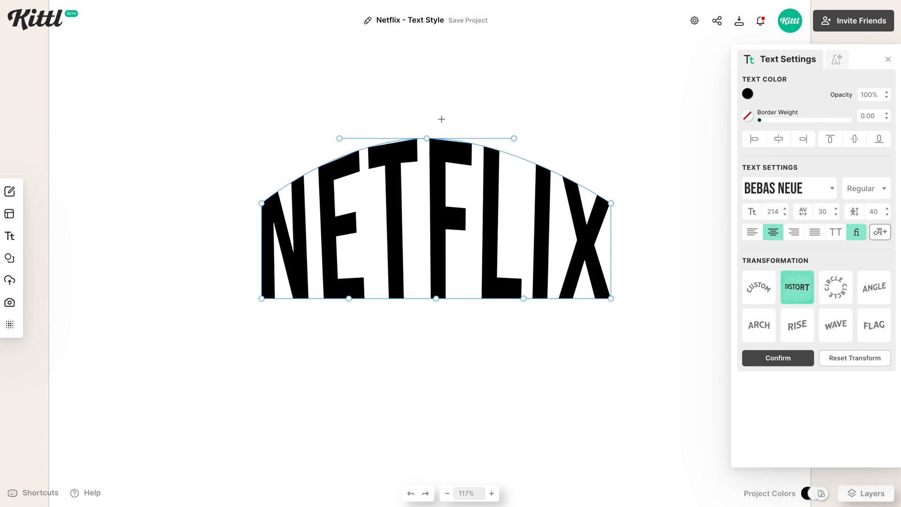
{"action": "left_click_drag", "start_coordinate": [441, 138], "coordinate": [441, 118]}
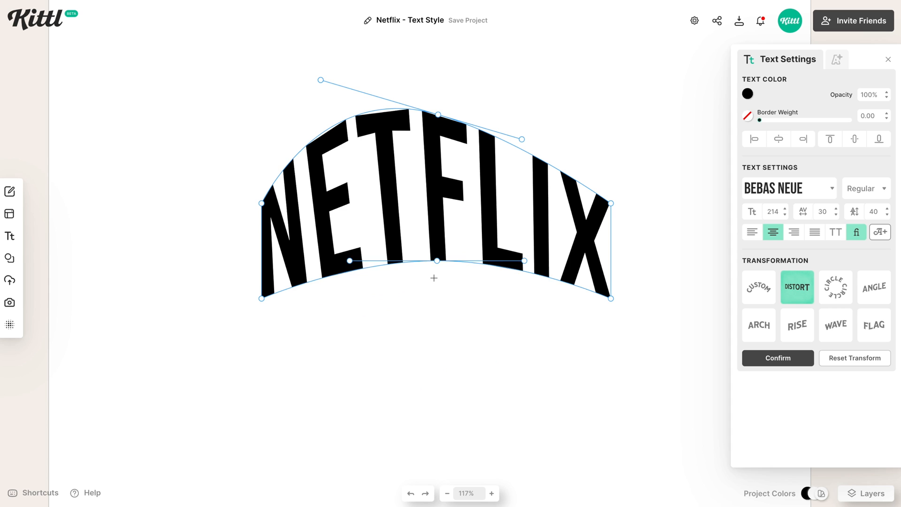
{"action": "left_click", "coordinate": [777, 358]}
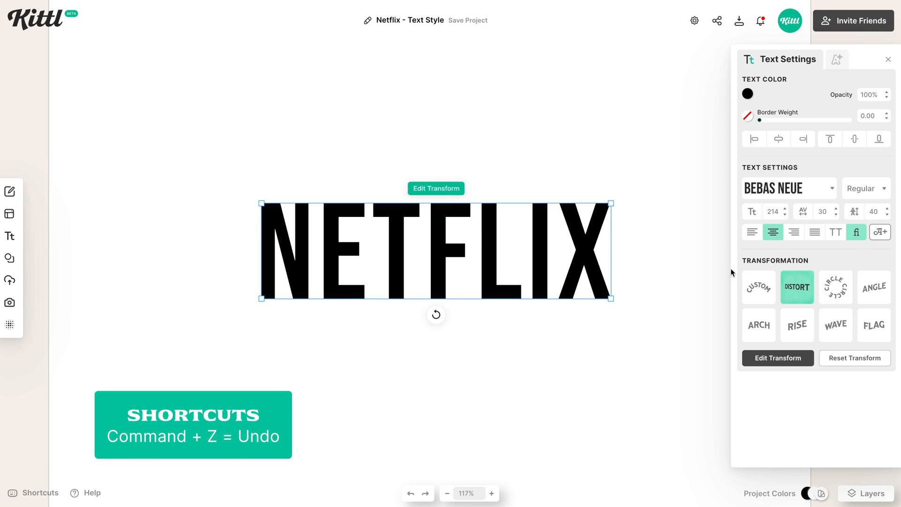
Drag the bottom distort points up so NETFLIX curves gently along its lower edge
{"action": "left_click", "coordinate": [777, 358]}
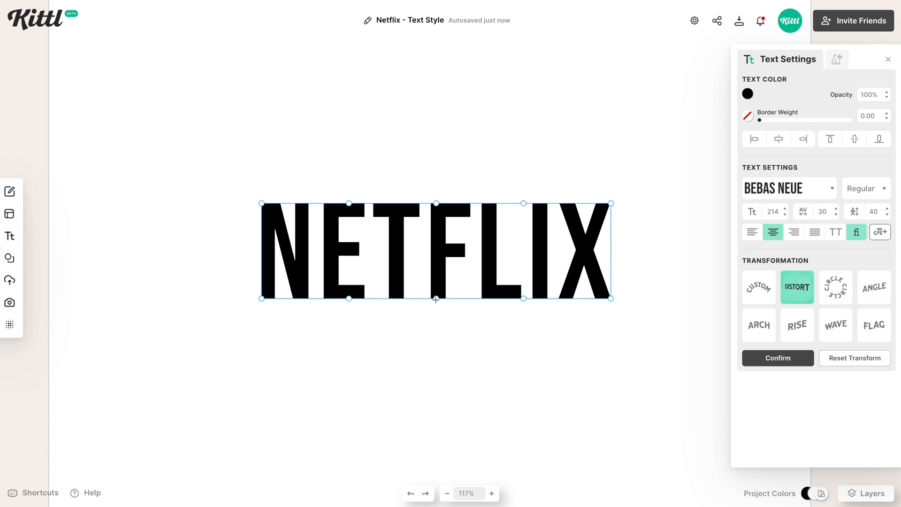
{"action": "left_click_drag", "start_coordinate": [435, 299], "coordinate": [436, 286]}
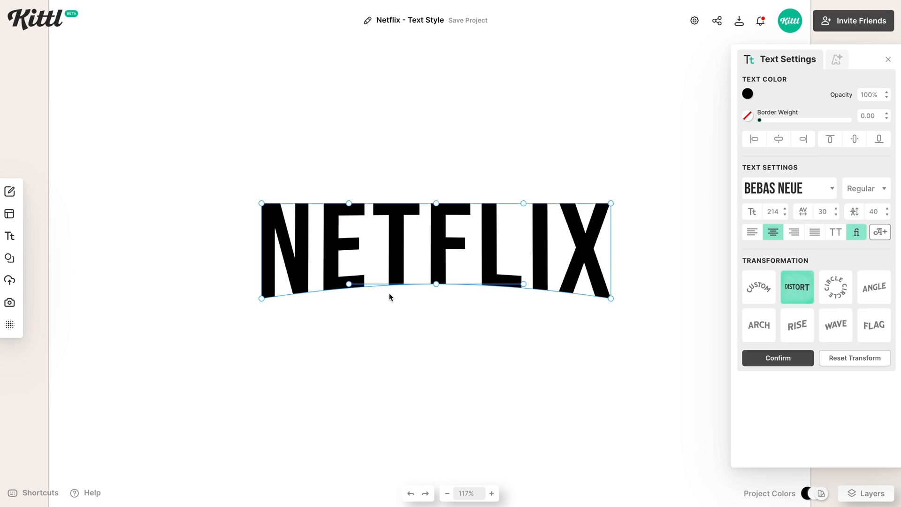
{"action": "mouse_move", "coordinate": [499, 296]}
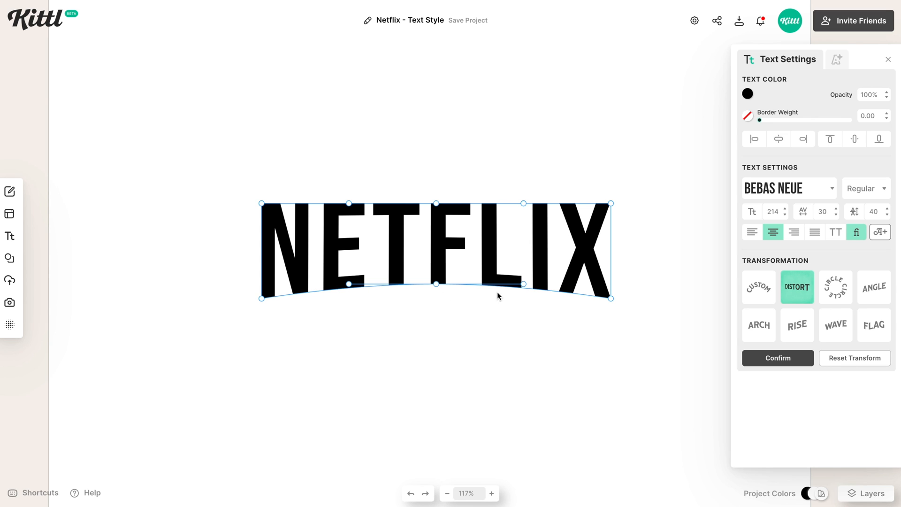
{"action": "left_click_drag", "start_coordinate": [349, 284], "coordinate": [332, 285]}
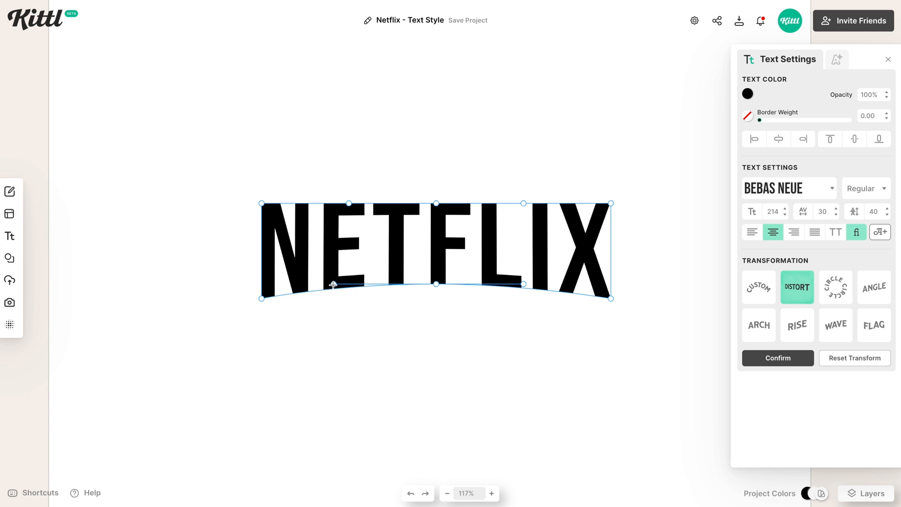
{"action": "left_click_drag", "start_coordinate": [333, 284], "coordinate": [524, 283]}
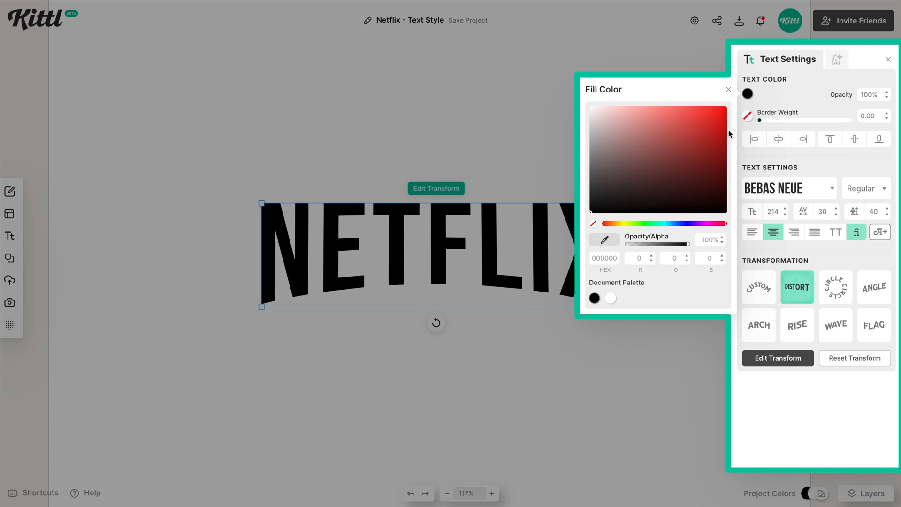
Fill the NETFLIX lettering with bright red e50004
{"action": "left_click", "coordinate": [725, 122]}
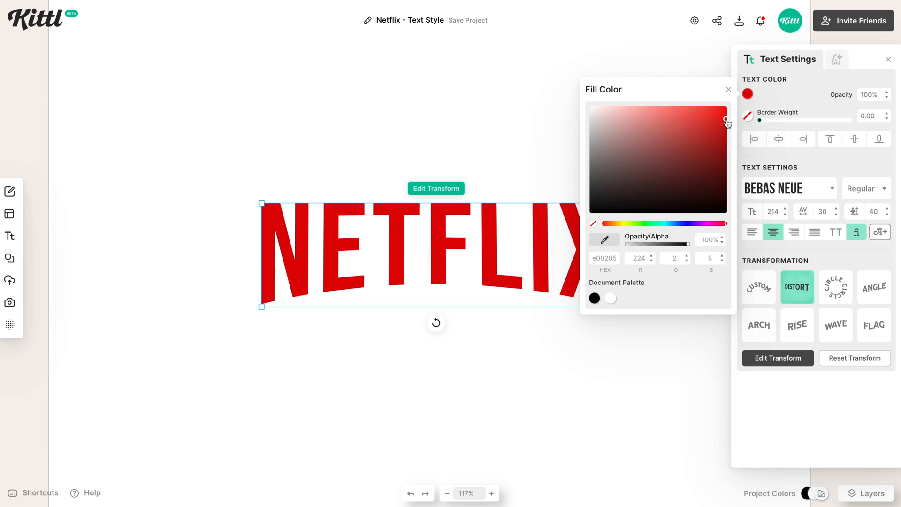
{"action": "left_click", "coordinate": [726, 119]}
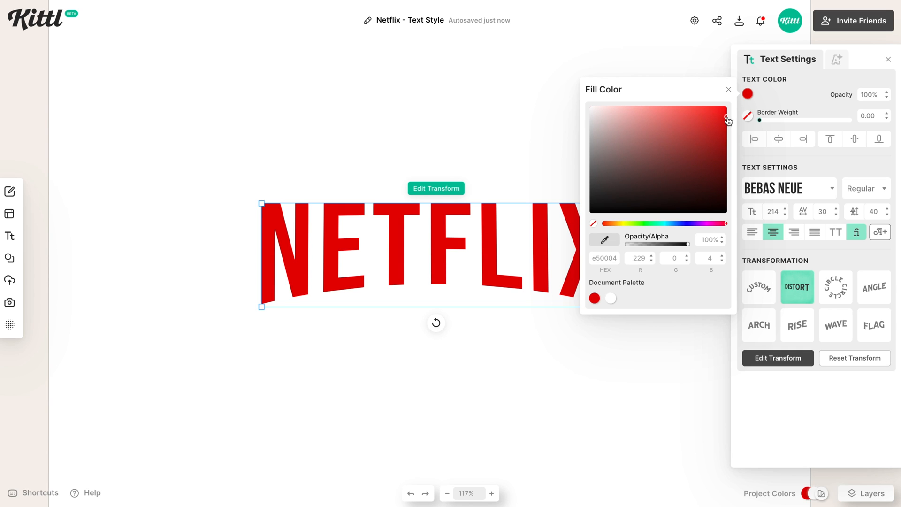
{"action": "left_click", "coordinate": [728, 89]}
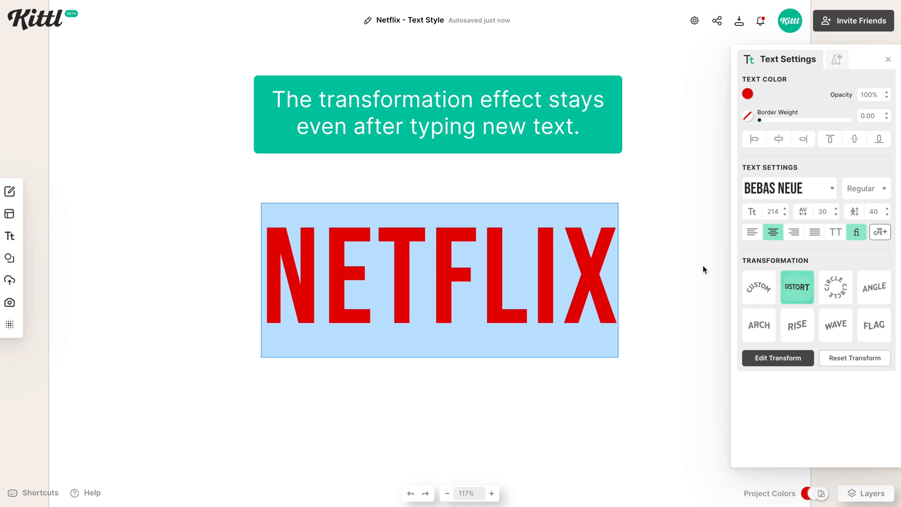
{"action": "mouse_move", "coordinate": [456, 266]}
{"action": "type", "text": "KITTL DESIGN"}
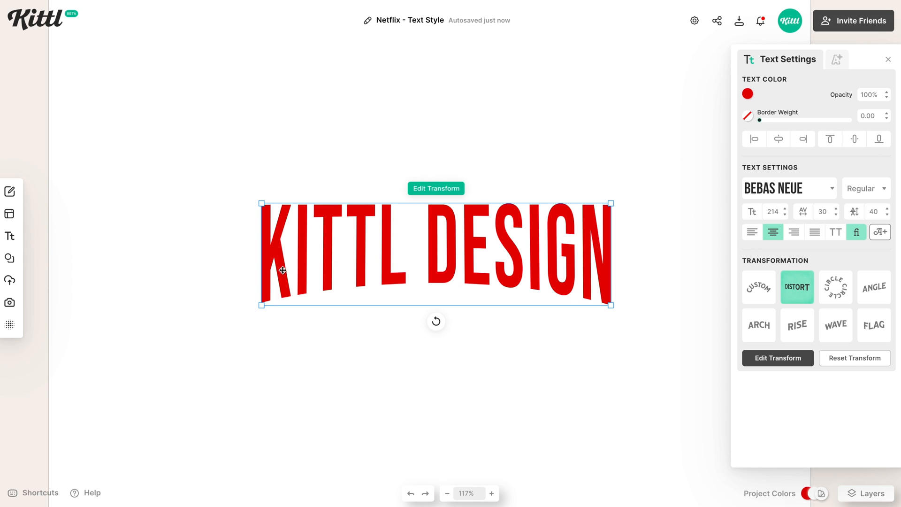
{"action": "mouse_move", "coordinate": [671, 250]}
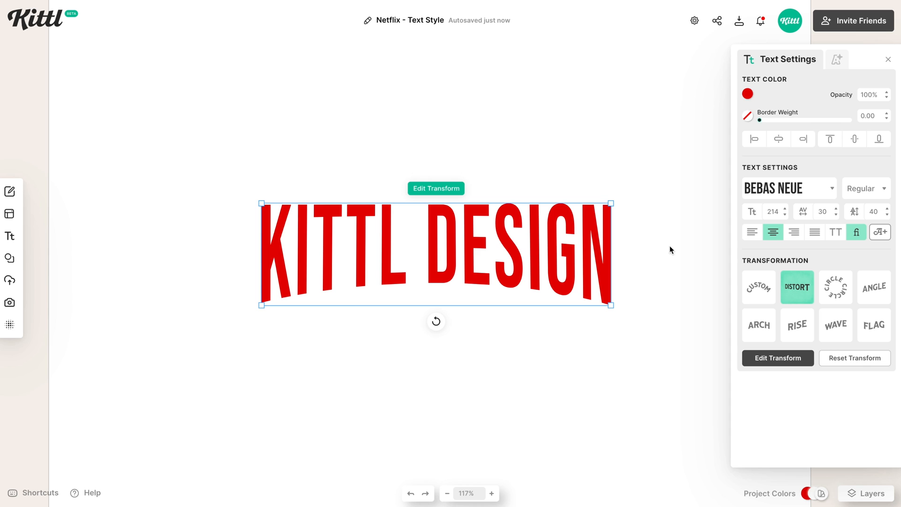